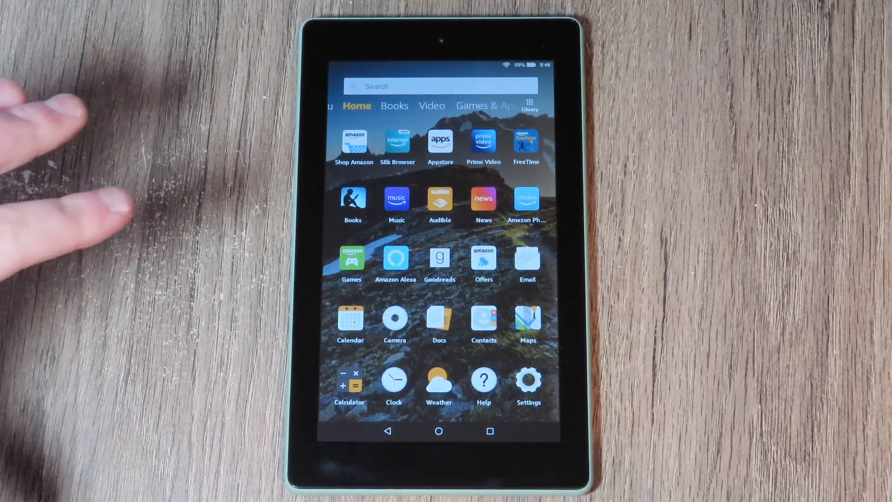
Locate and launch the Google Play Store app from the home screen
scroll("left", 3)
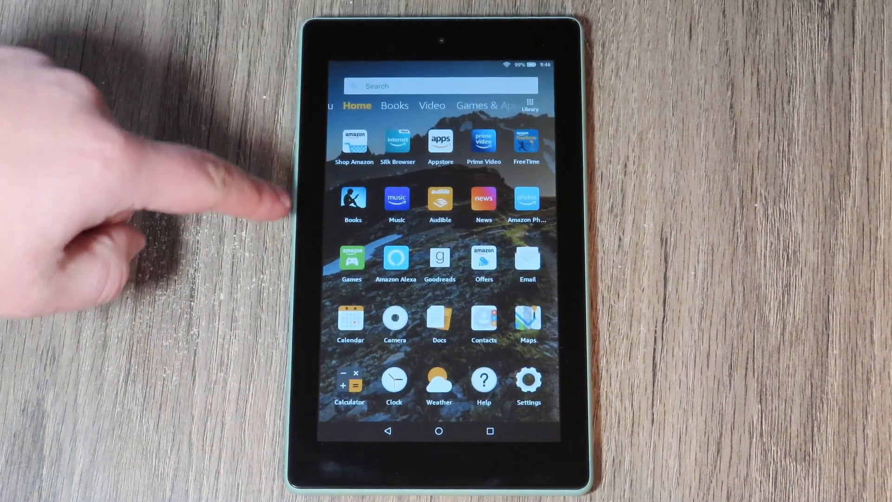
mouse_move(228, 171)
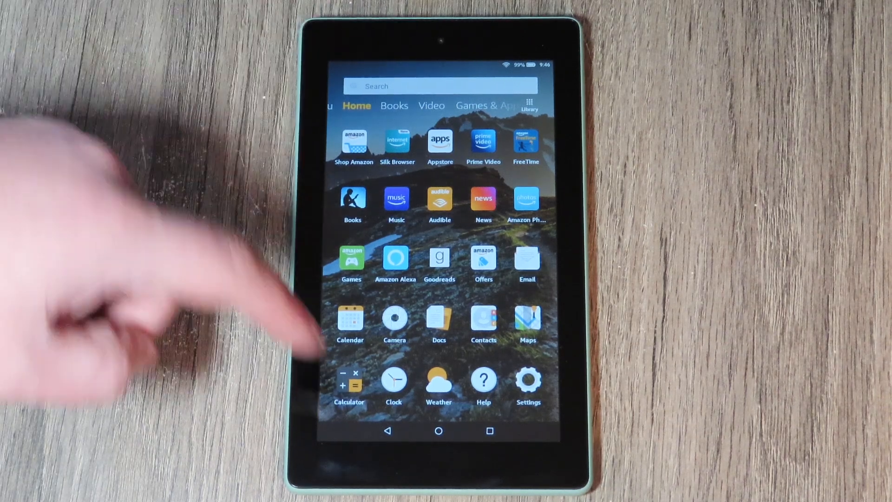
scroll("down", 3)
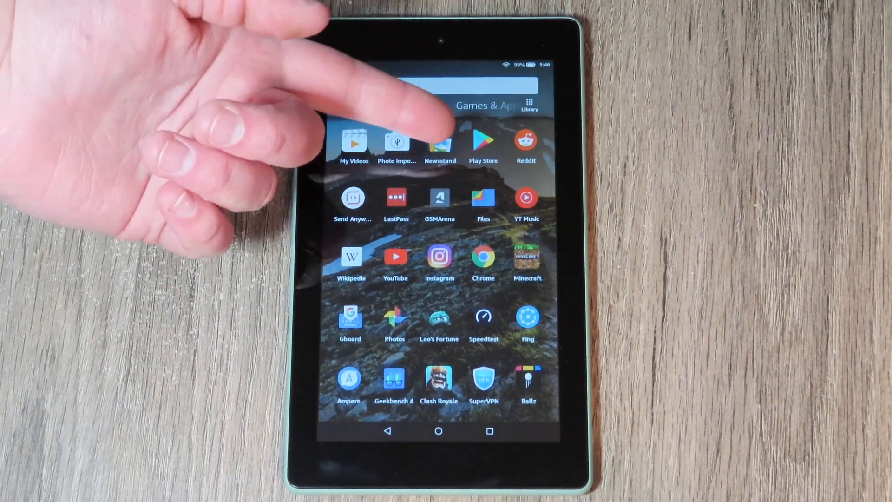
scroll("down", 3)
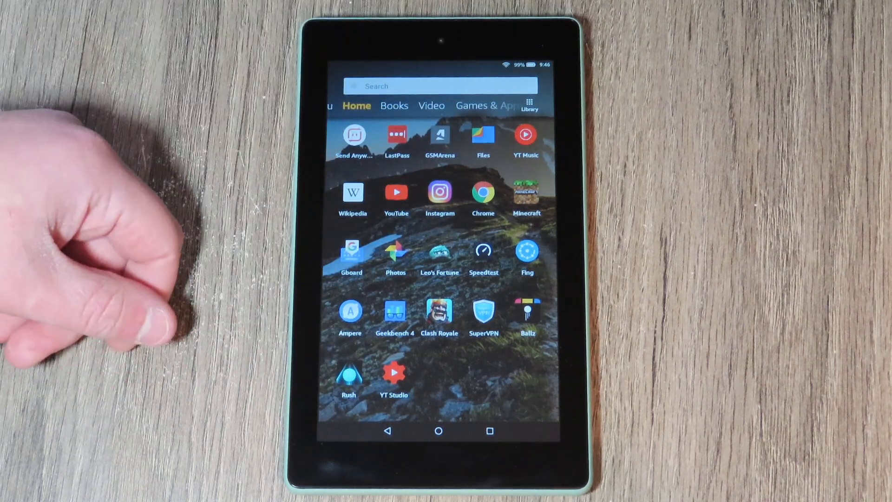
scroll("down", 3)
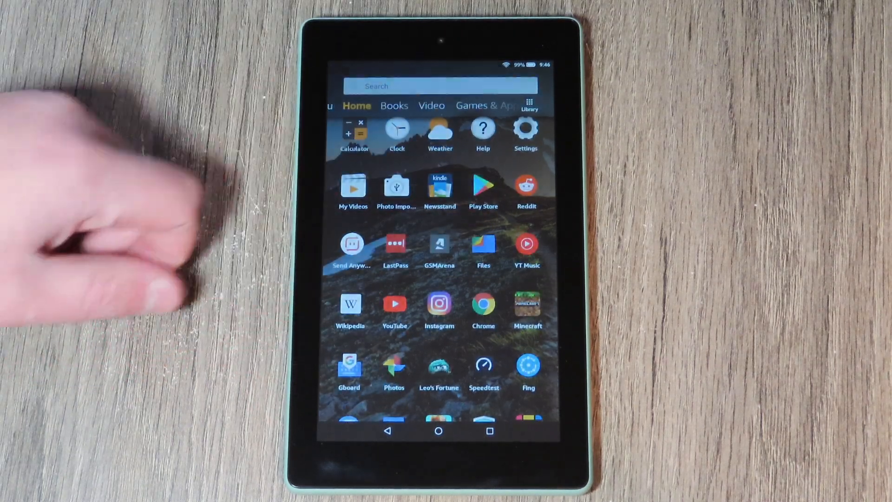
left_click(484, 187)
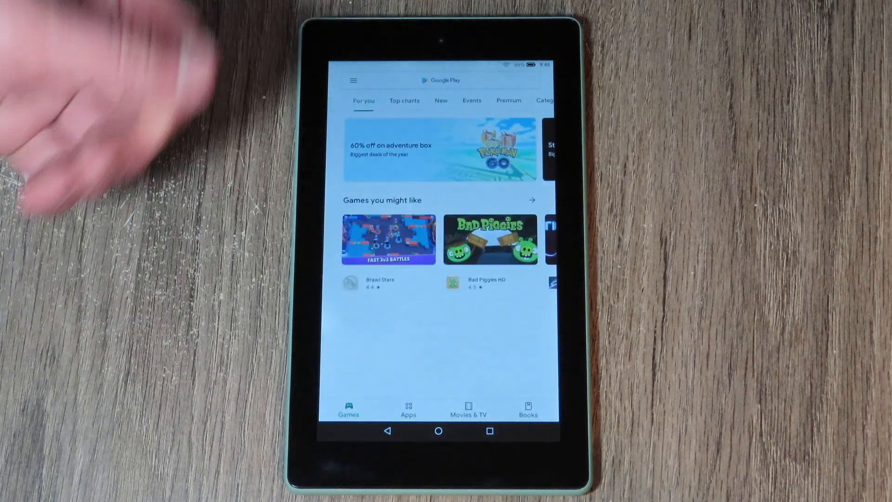
Browse the Games tab's For you recommendations feed
scroll("down", 3)
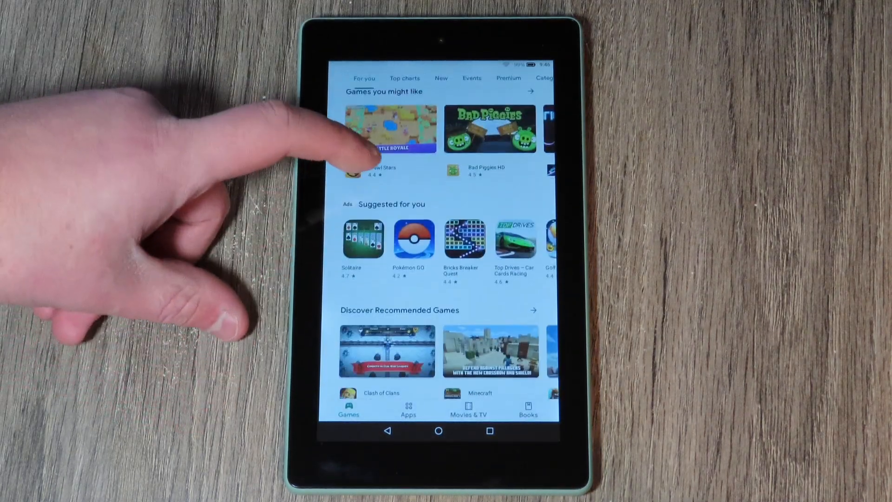
left_click(364, 78)
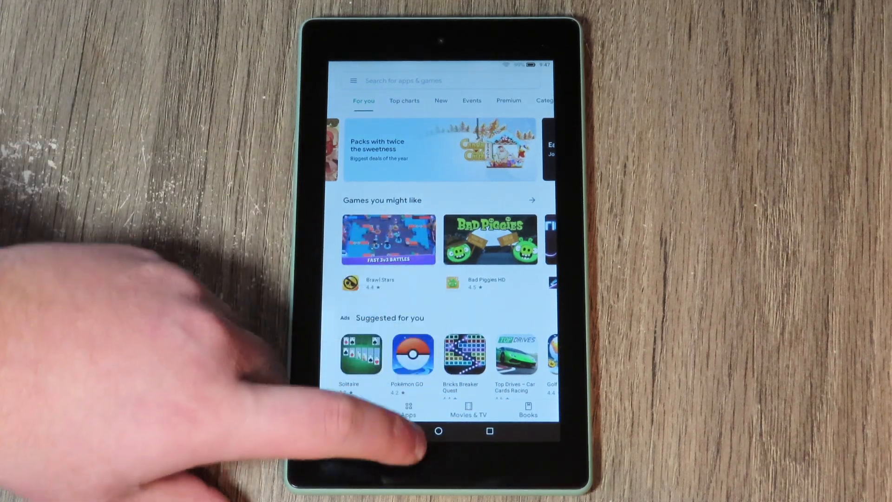
left_click(438, 430)
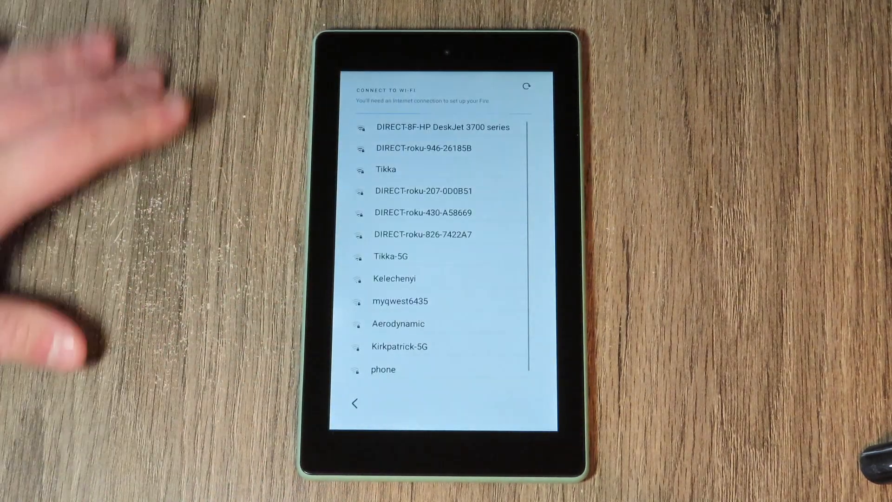
Cancel joining the DIRECT-roku-826-7422A7 network and skip the rest of device setup
left_click(422, 234)
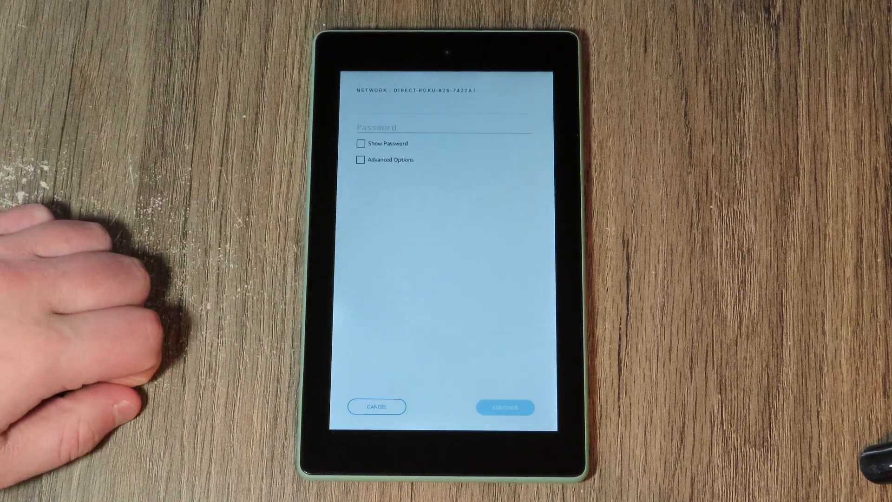
left_click(376, 406)
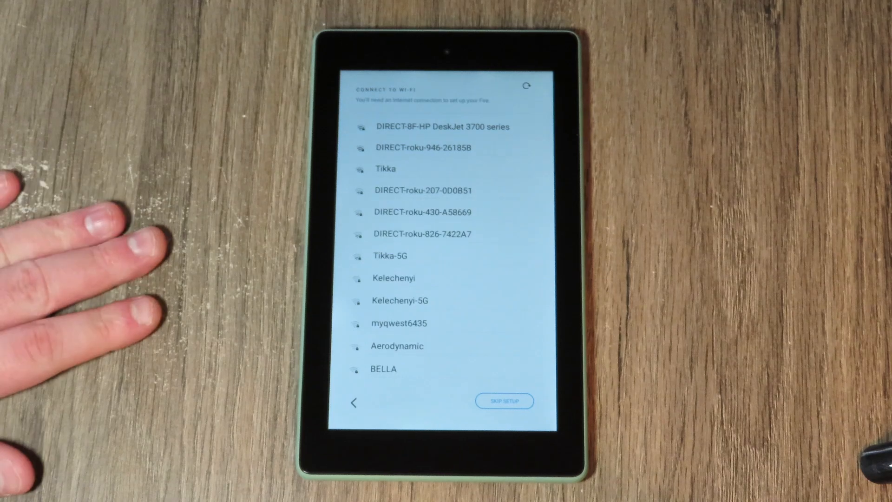
left_click(503, 400)
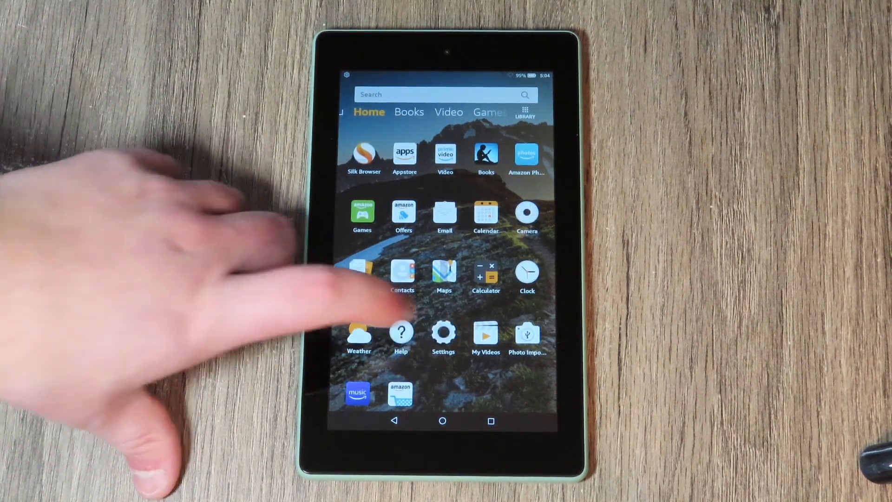
Join a Wi-Fi network from Settings > Internet > Wi-Fi and return home
left_click(443, 330)
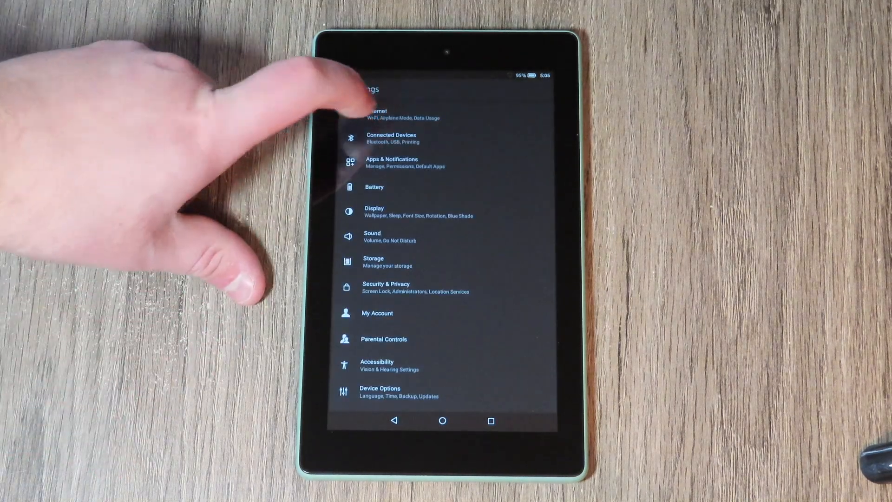
left_click(381, 113)
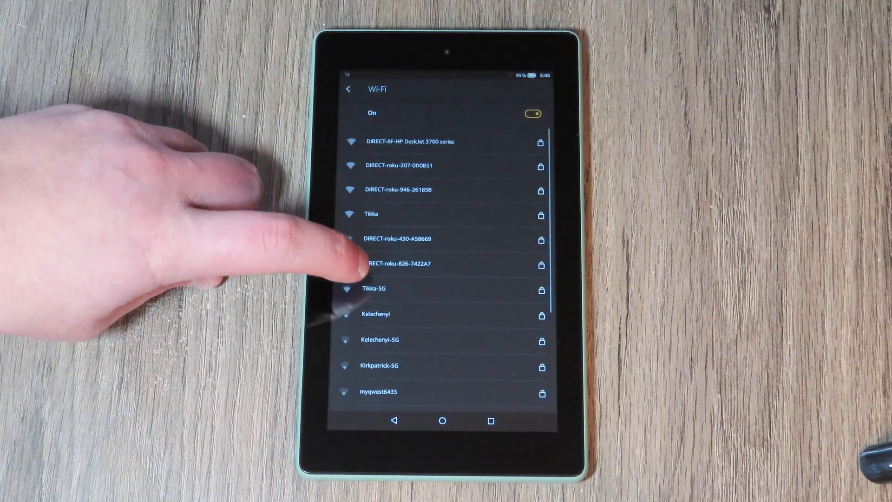
left_click(374, 288)
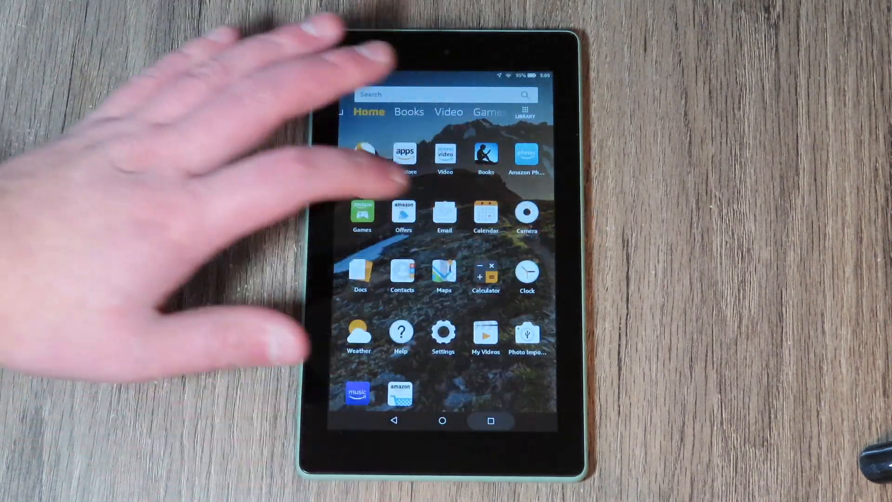
left_click(442, 420)
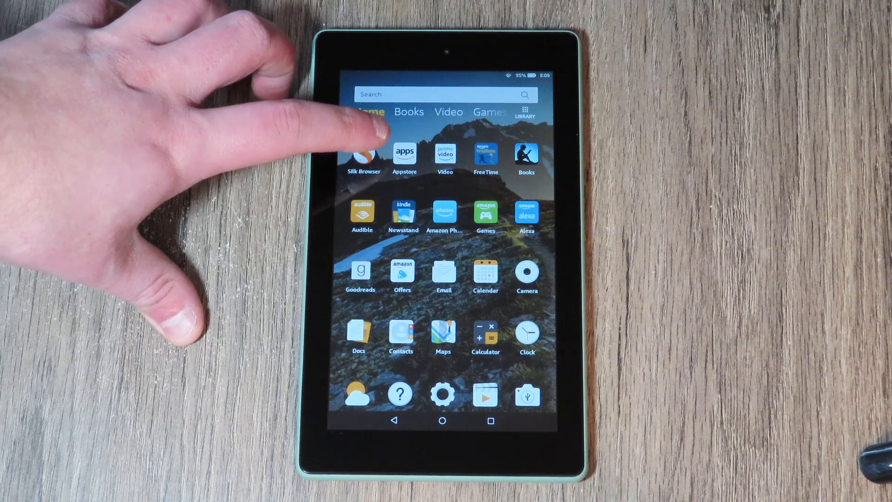
Go to youtube.com in Silk Browser and search for the Random Tech Knowledge channel
left_click(363, 151)
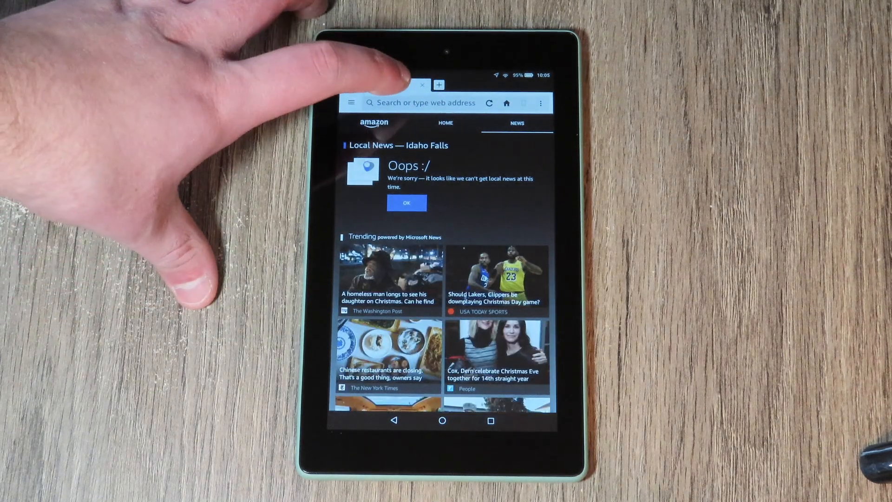
left_click(424, 103)
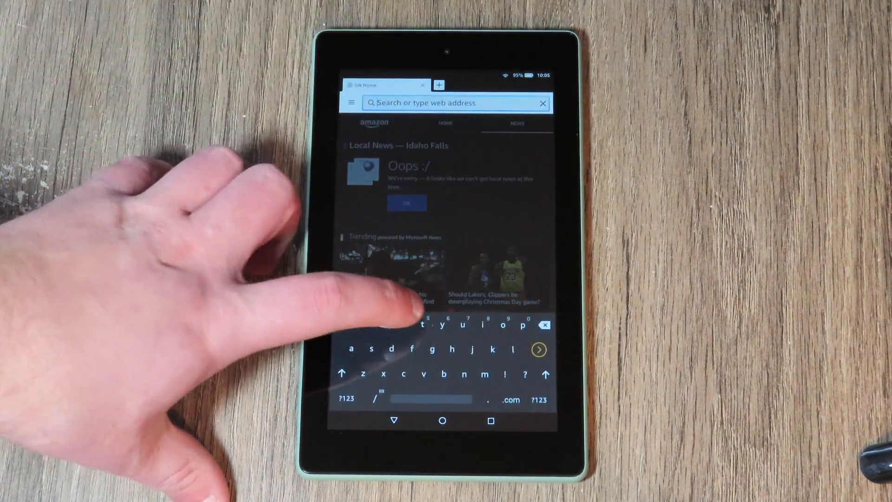
type("youtube.com/#sear")
type("Random tech knolag")
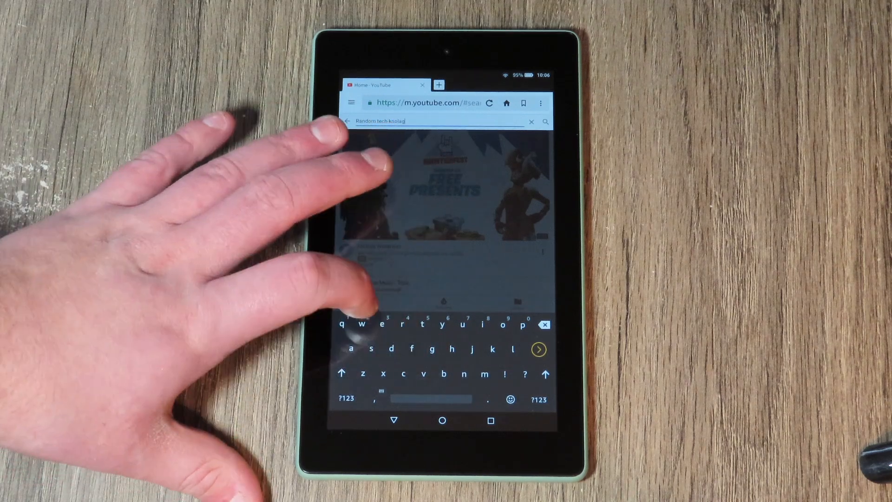
left_click(538, 349)
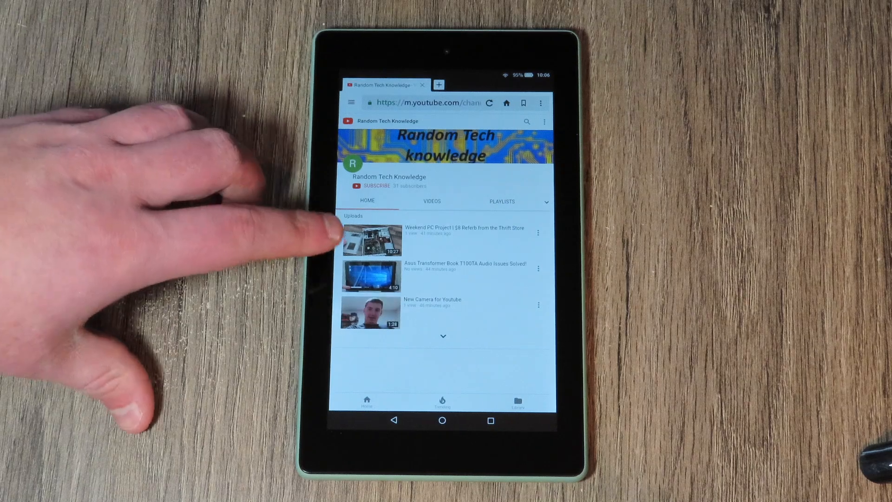
Open the Weekend PC Project video and pause it
left_click(371, 241)
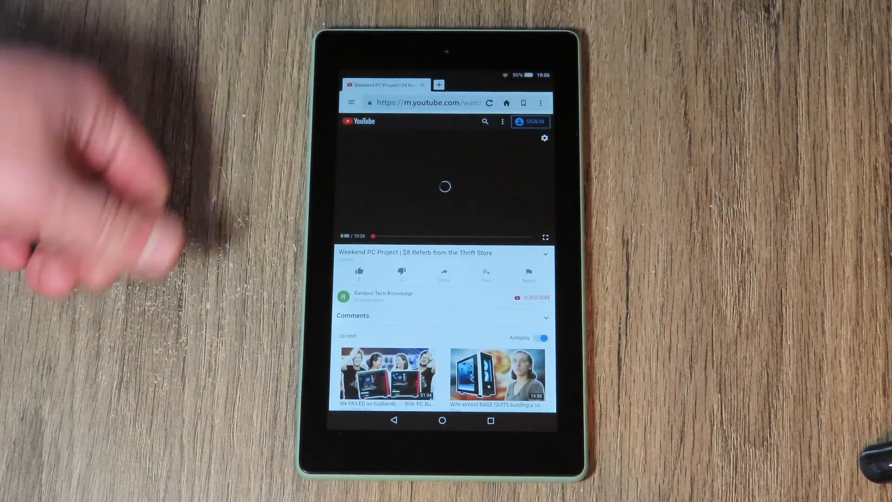
left_click(445, 187)
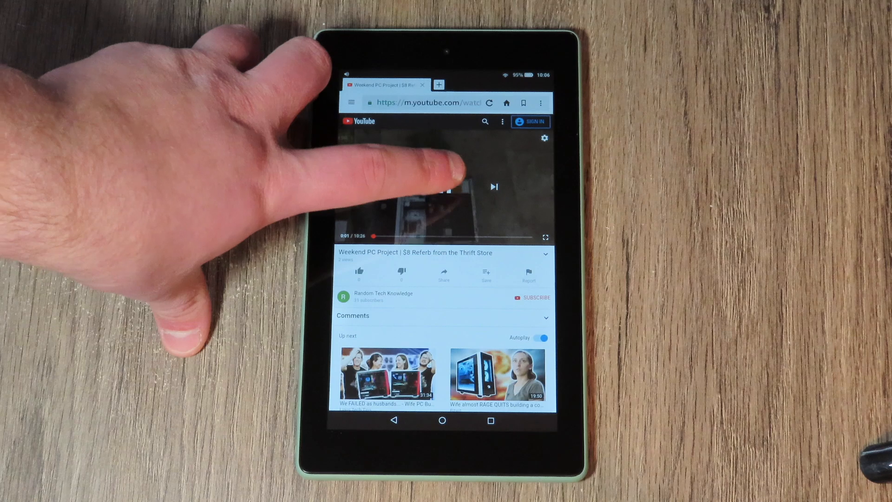
left_click(445, 187)
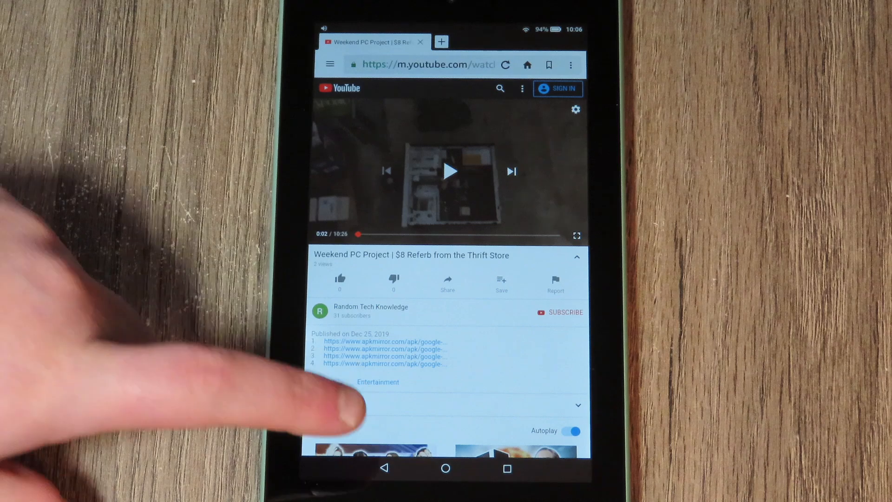
Enable Apps from Unknown Sources in Security & Privacy and accept the risk warning
left_click(445, 468)
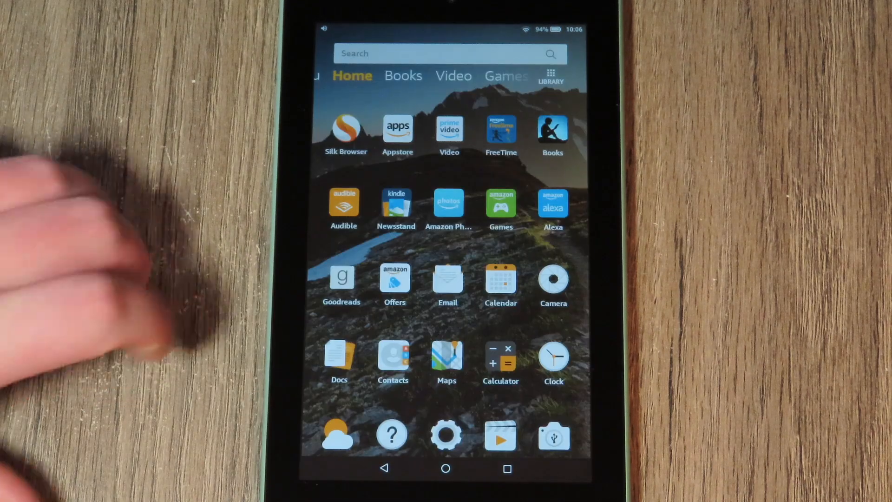
left_click(446, 434)
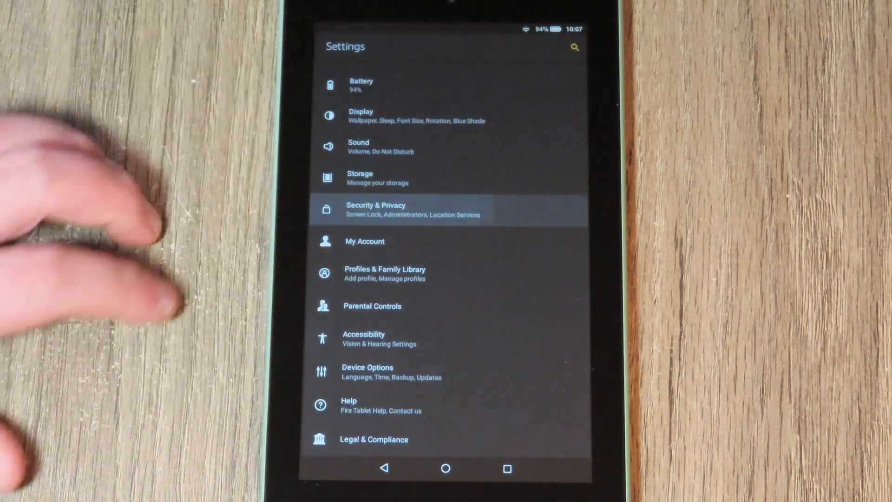
left_click(376, 209)
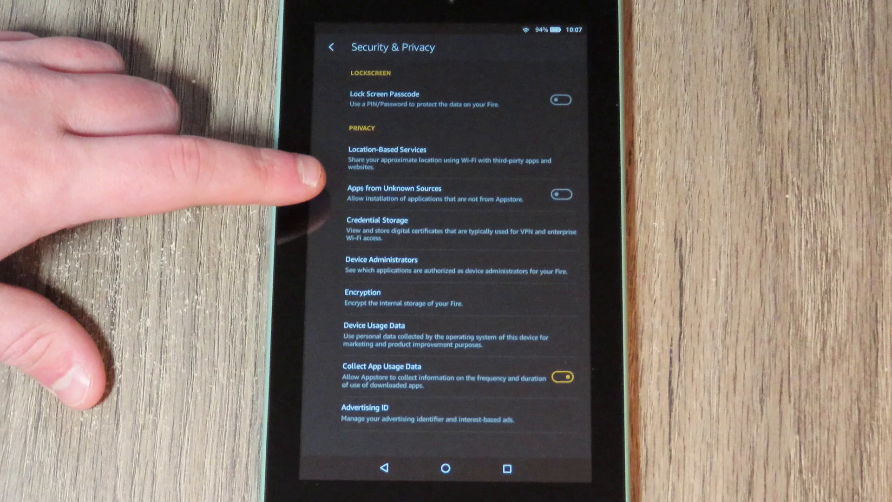
left_click(559, 195)
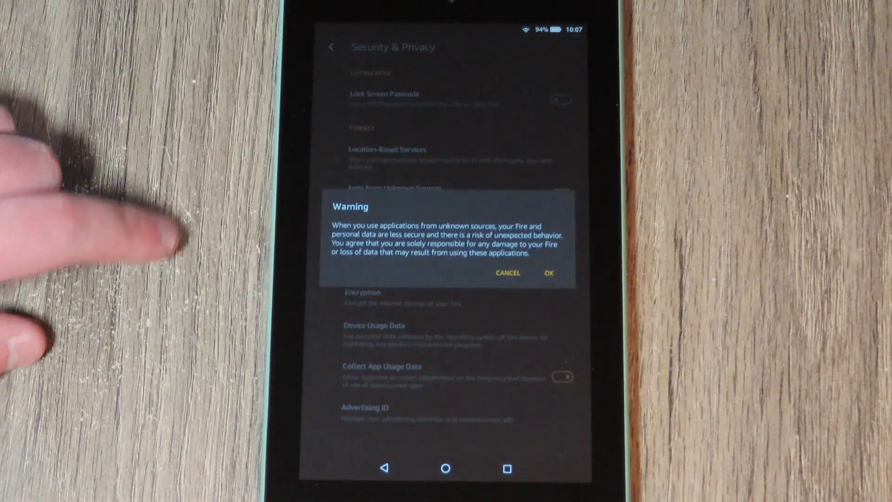
left_click(549, 273)
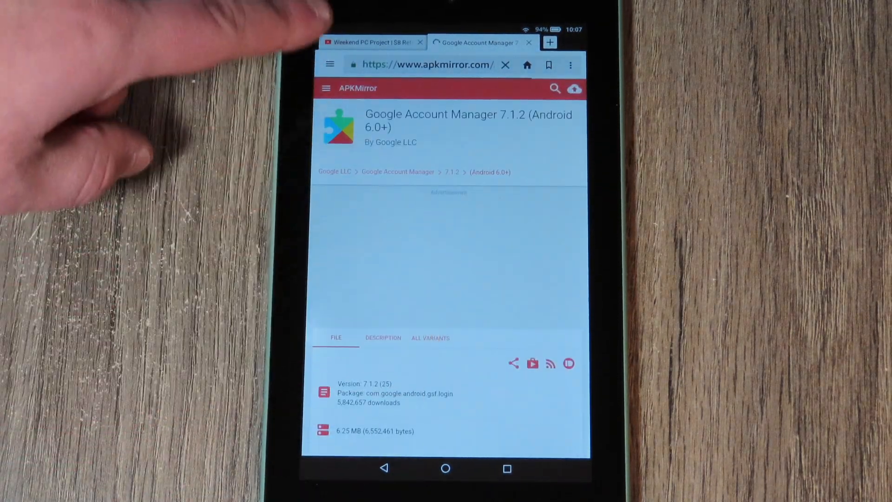
Start the Google Account Manager 7.1.2 APK download, granting the browser storage permissions
scroll("down", 3)
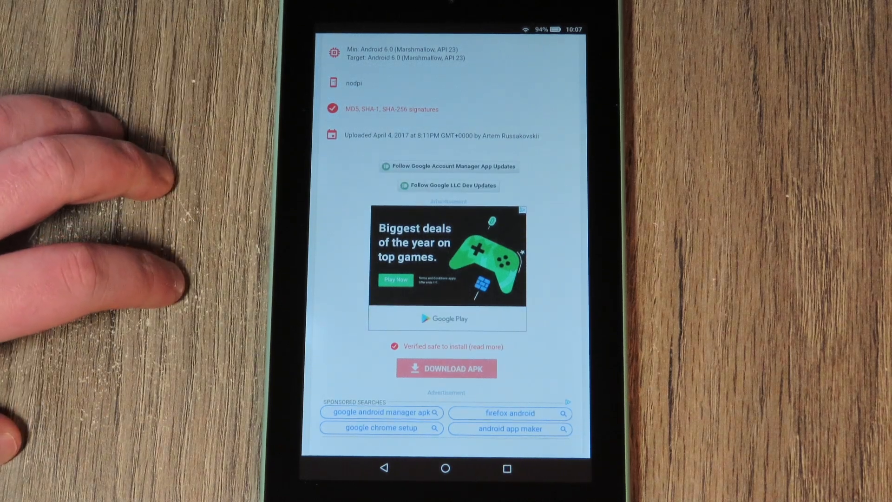
left_click(446, 369)
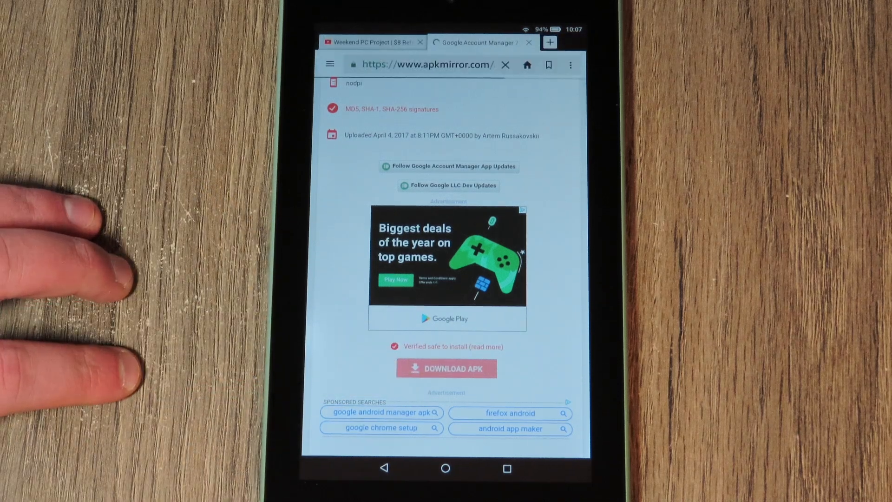
left_click(446, 368)
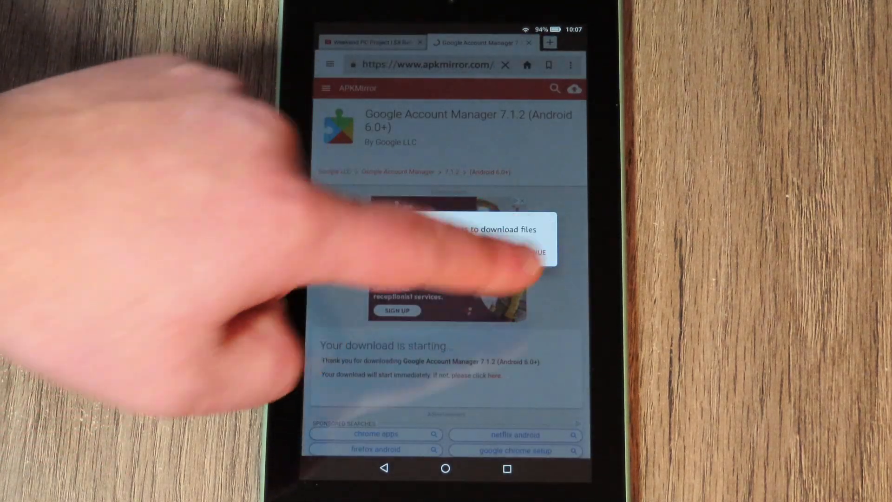
left_click(529, 252)
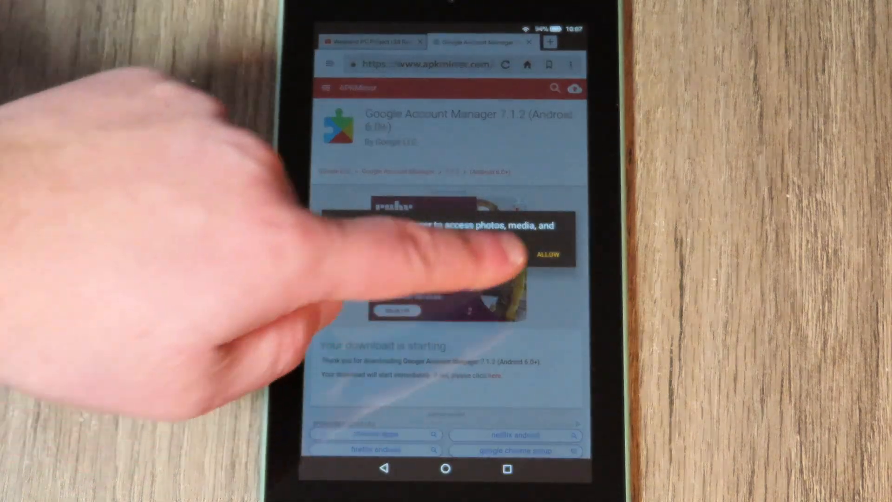
left_click(547, 255)
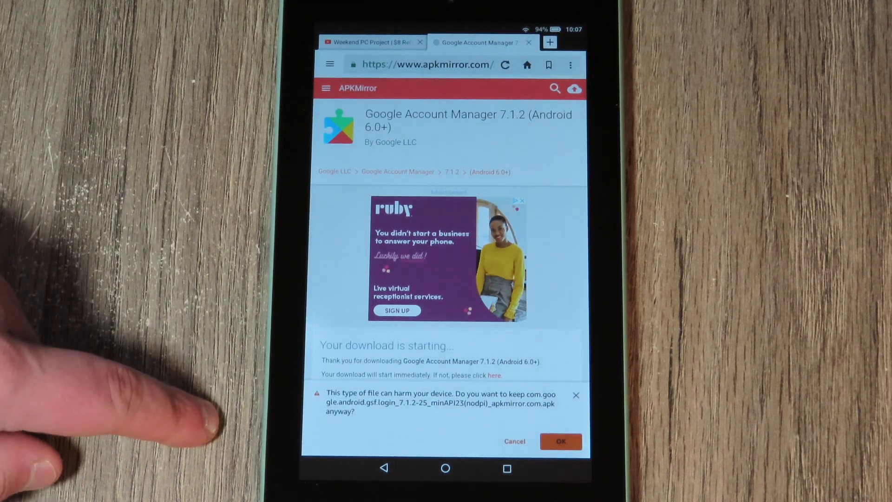
Keep the downloaded file and close the Google Account Manager page
left_click(560, 440)
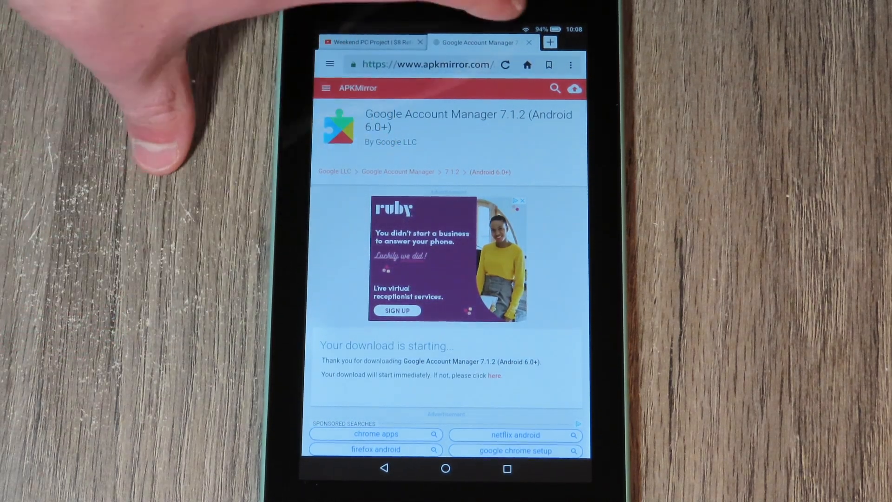
left_click(528, 41)
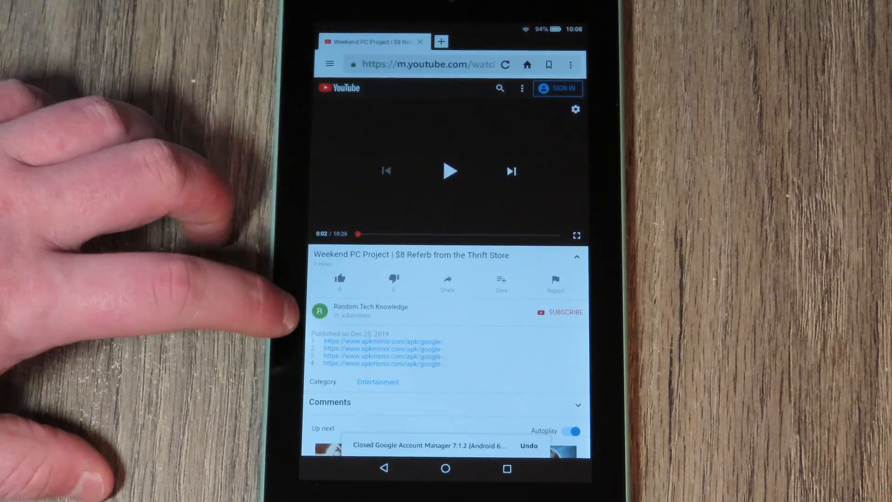
Download the Google Services Framework 7.1.2 APK from the second description link and install it
left_click(440, 41)
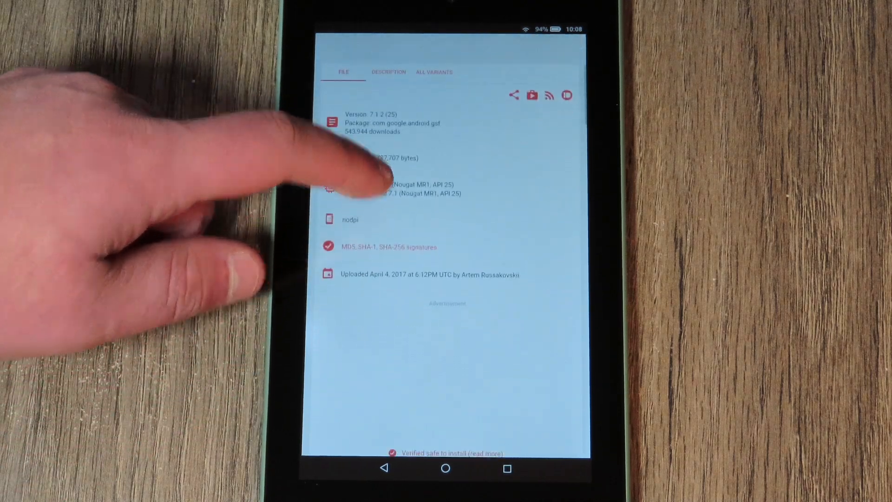
scroll("down", 3)
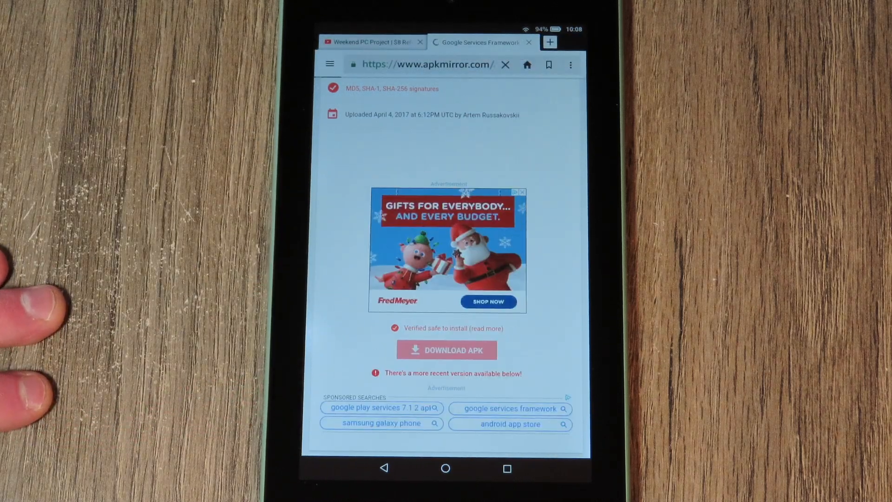
left_click(446, 349)
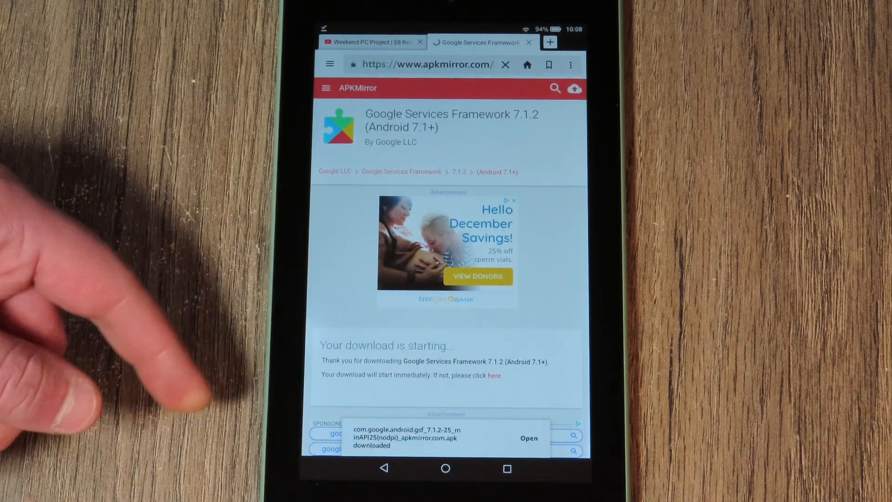
left_click(529, 438)
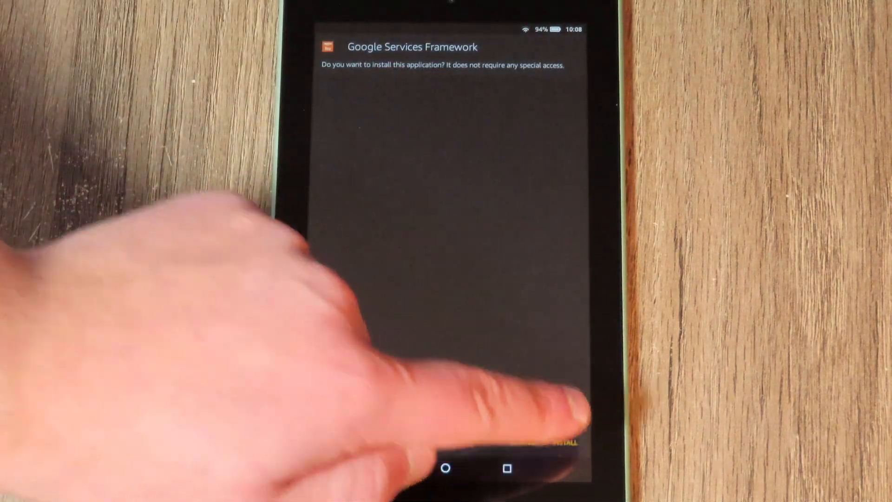
left_click(555, 442)
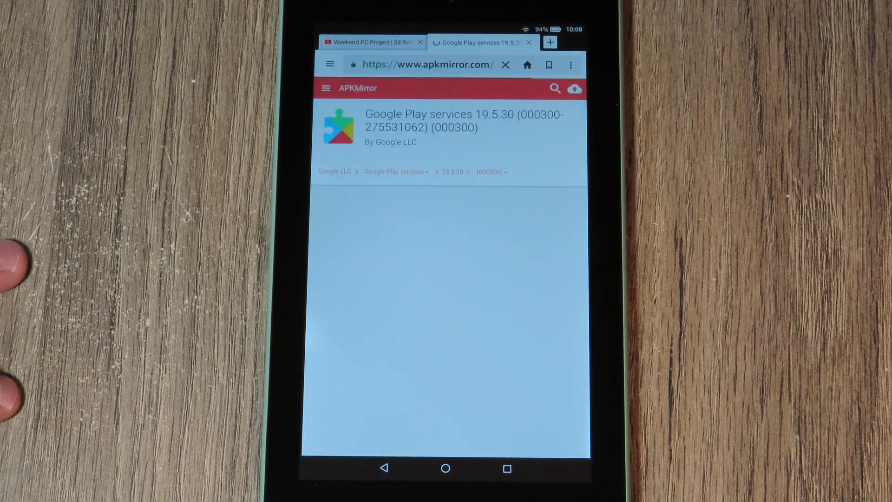
Download the Google Play services 19.5.30 APK and install it
scroll("down", 3)
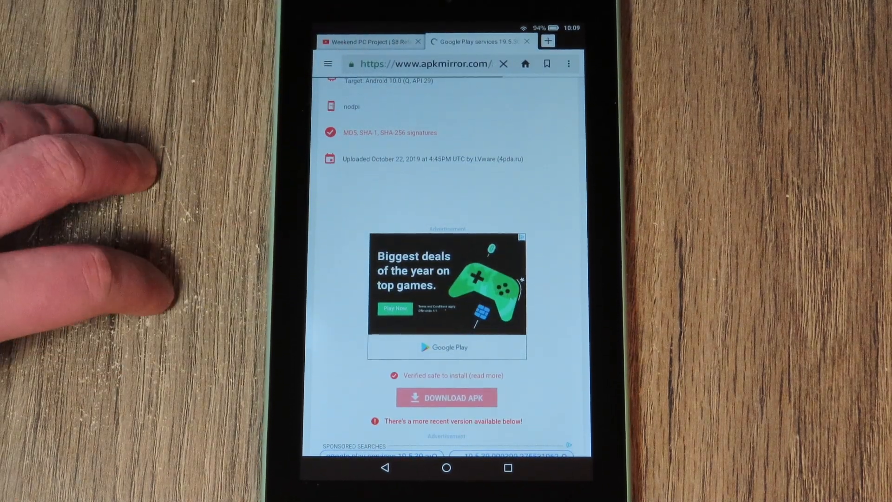
left_click(446, 397)
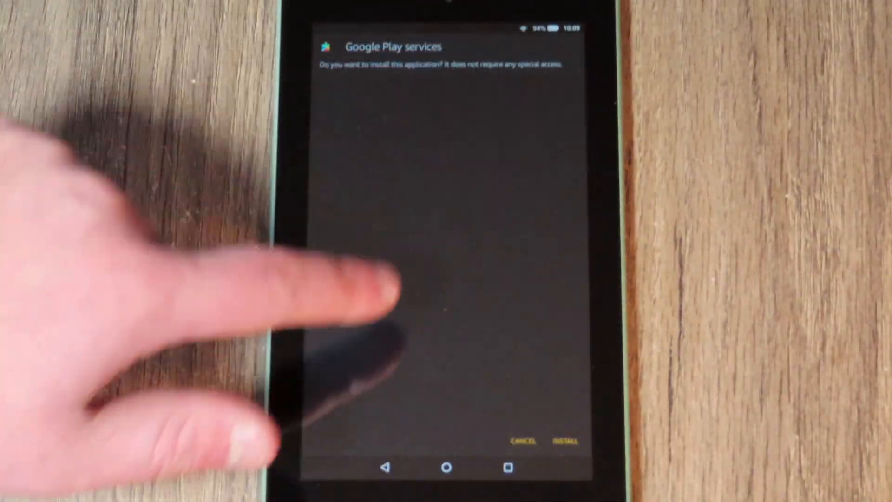
left_click(564, 441)
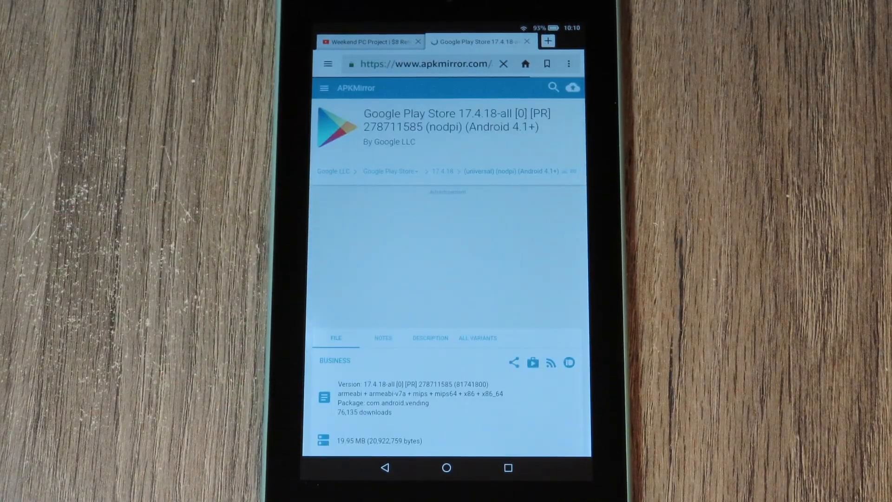
Download the Google Play Store 17.4.18 APK, keep it despite the warning, and install it
scroll("down", 3)
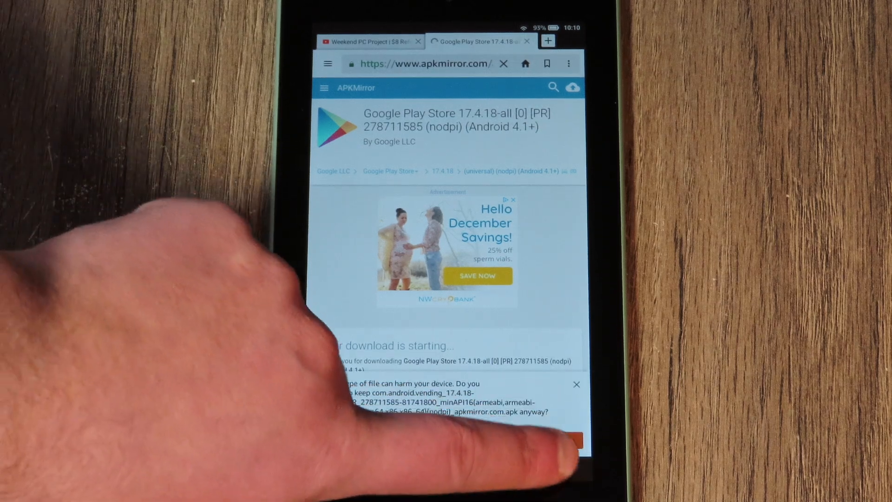
left_click(566, 441)
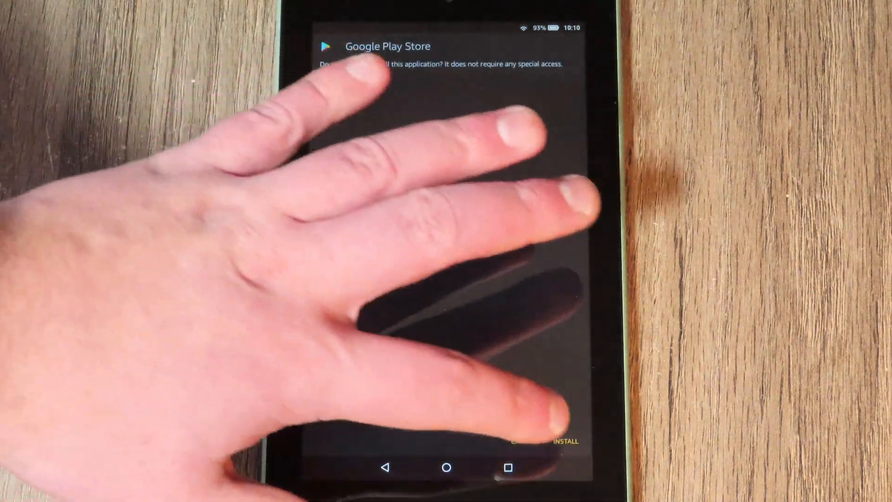
left_click(564, 441)
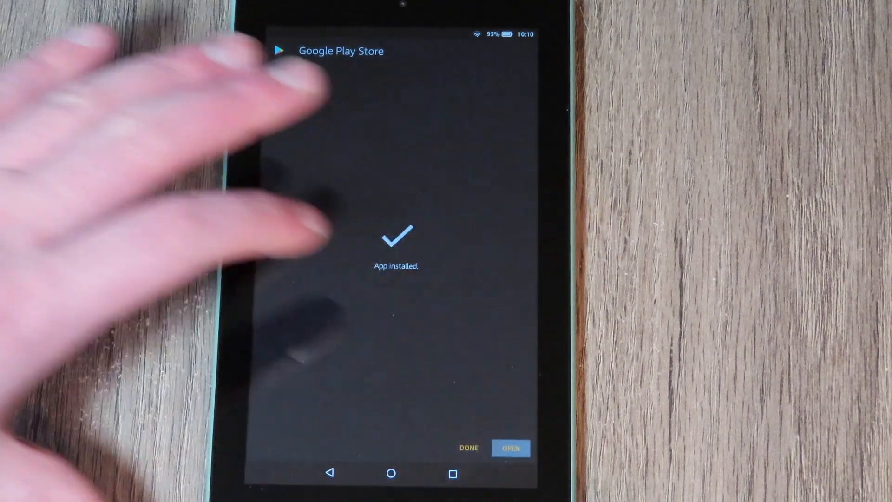
Launch the installed Play Store, reach the Google account sign-in page, then return to the home screen
left_click(510, 448)
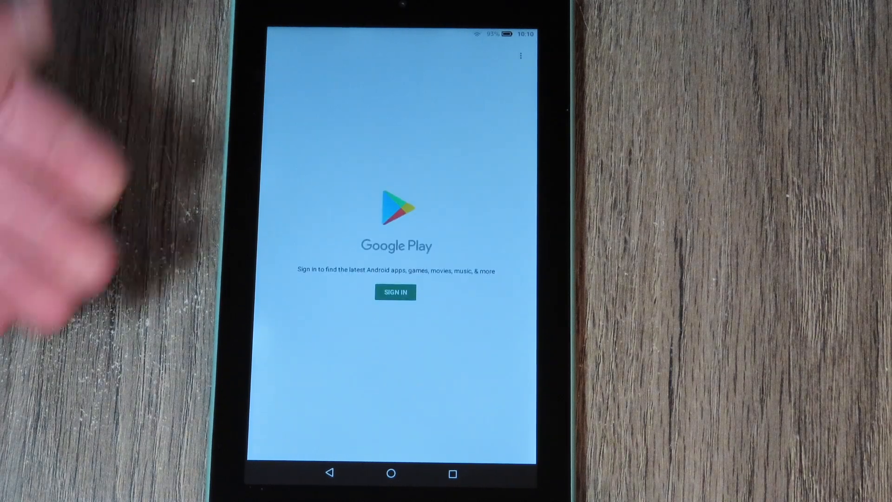
left_click(396, 292)
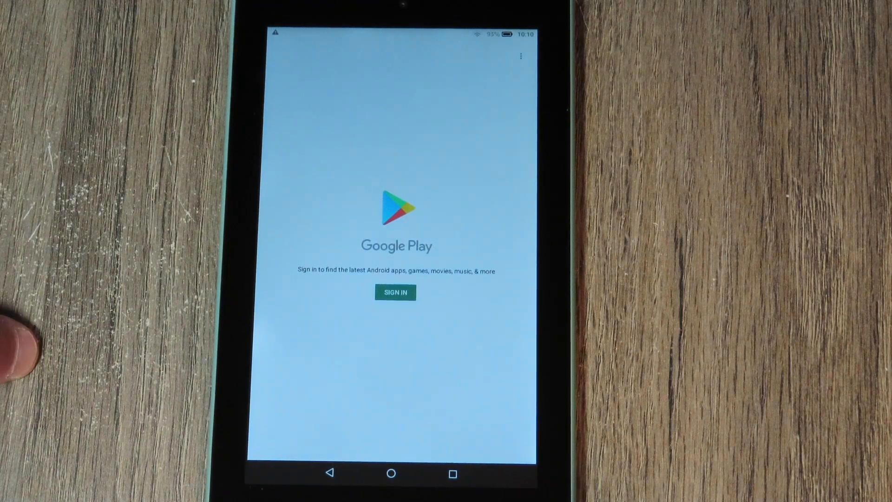
left_click(395, 291)
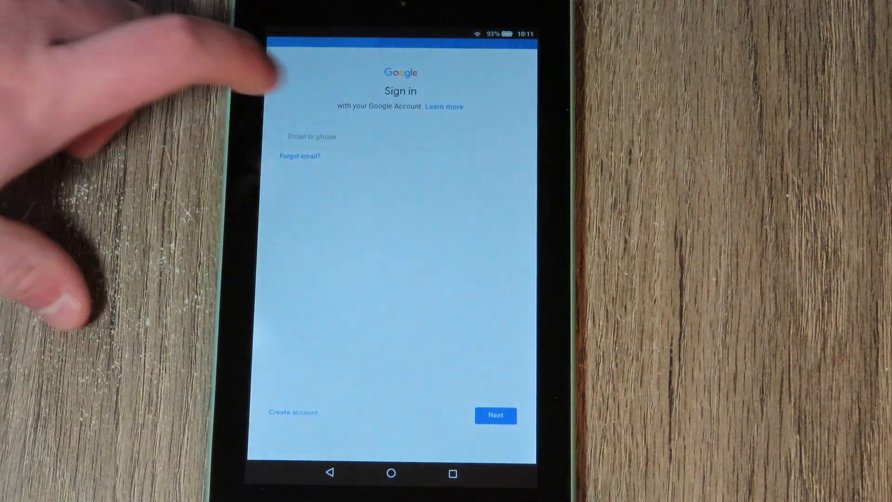
left_click(399, 136)
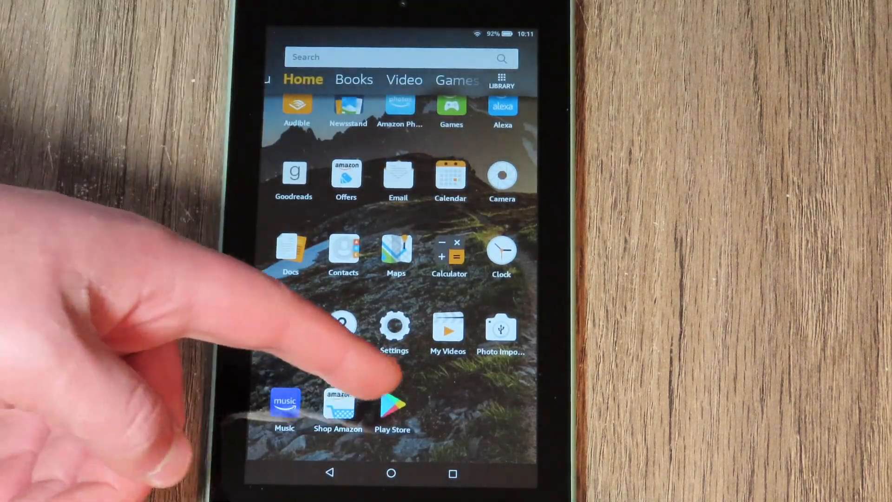
Relaunch Google Play Store from its home-screen icon to show the sign-in welcome screen
left_click(392, 404)
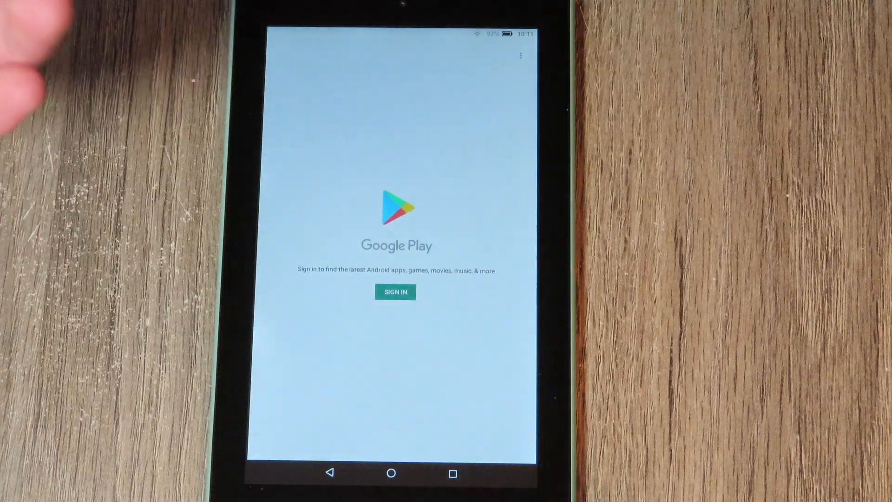